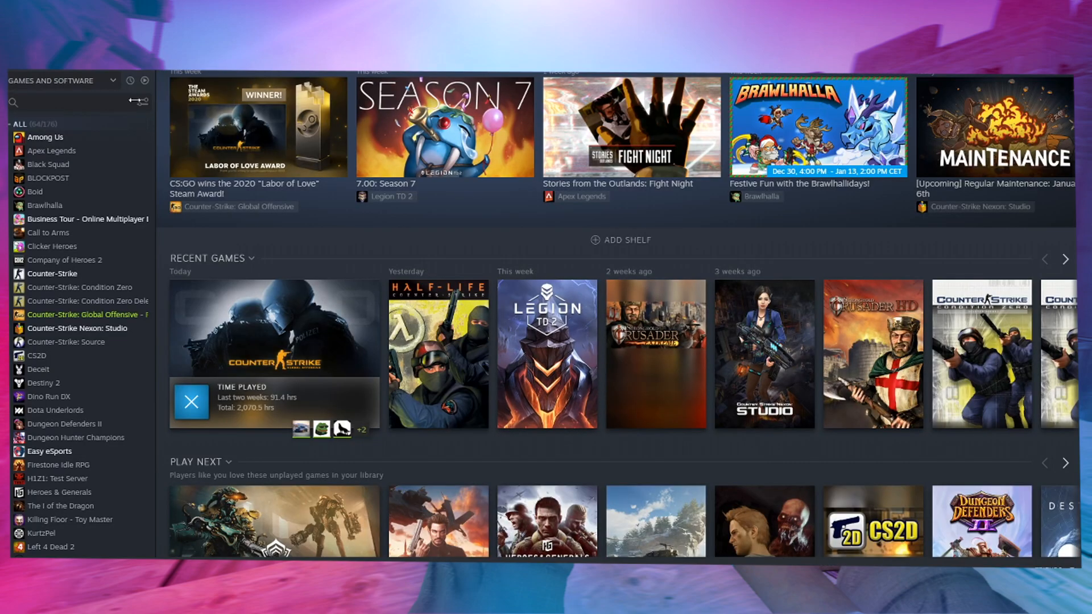
- Check that CS:GO's Steam launch options end with -allow_third_party_software, then close Properties
{"action": "right_click", "coordinate": [84, 314]}
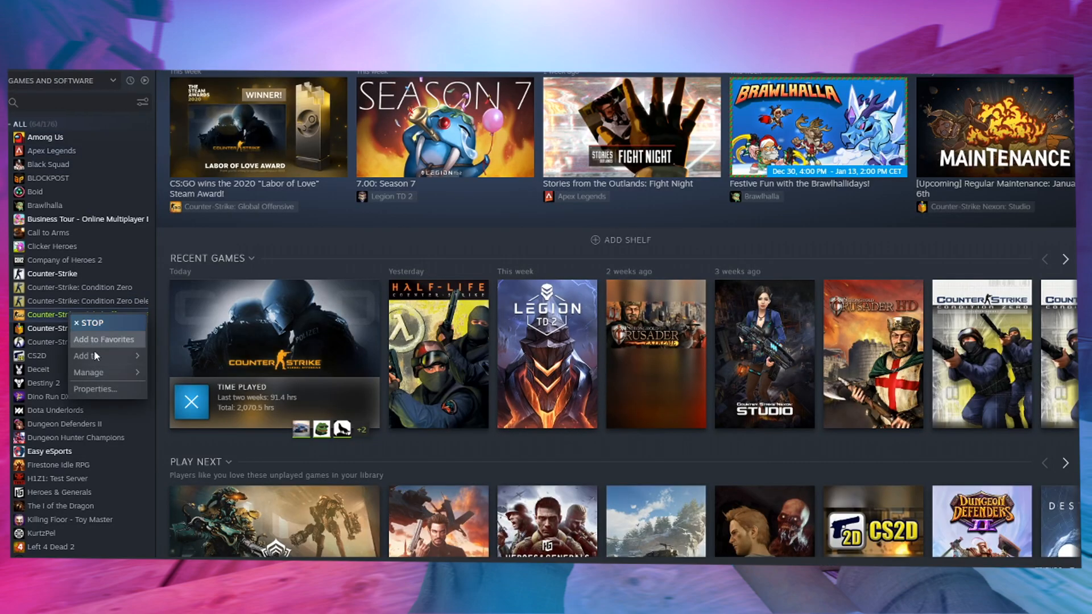
{"action": "left_click", "coordinate": [96, 388]}
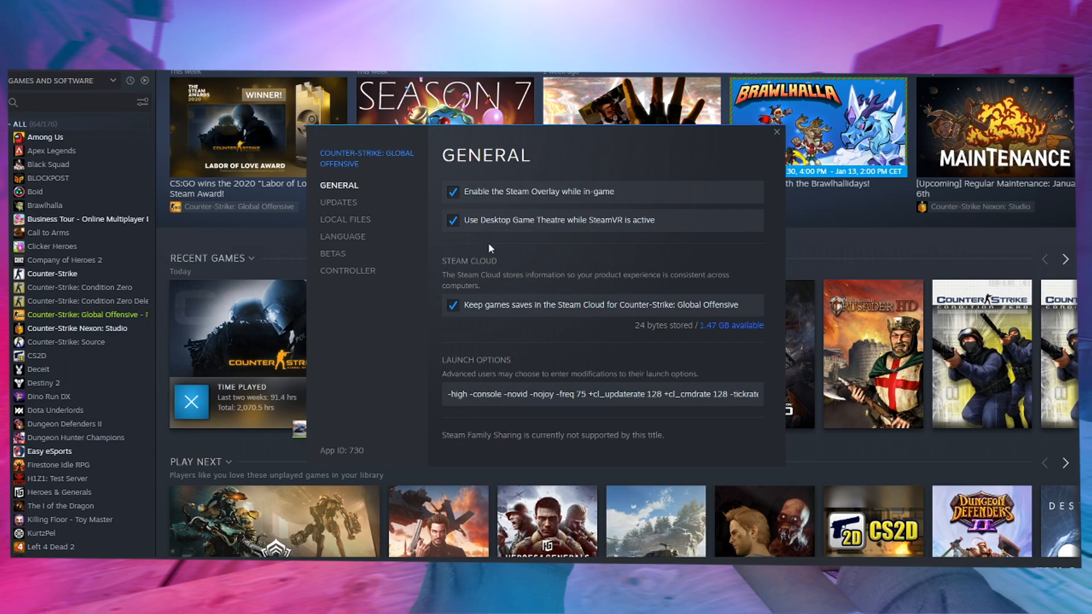
{"action": "left_click", "coordinate": [569, 394]}
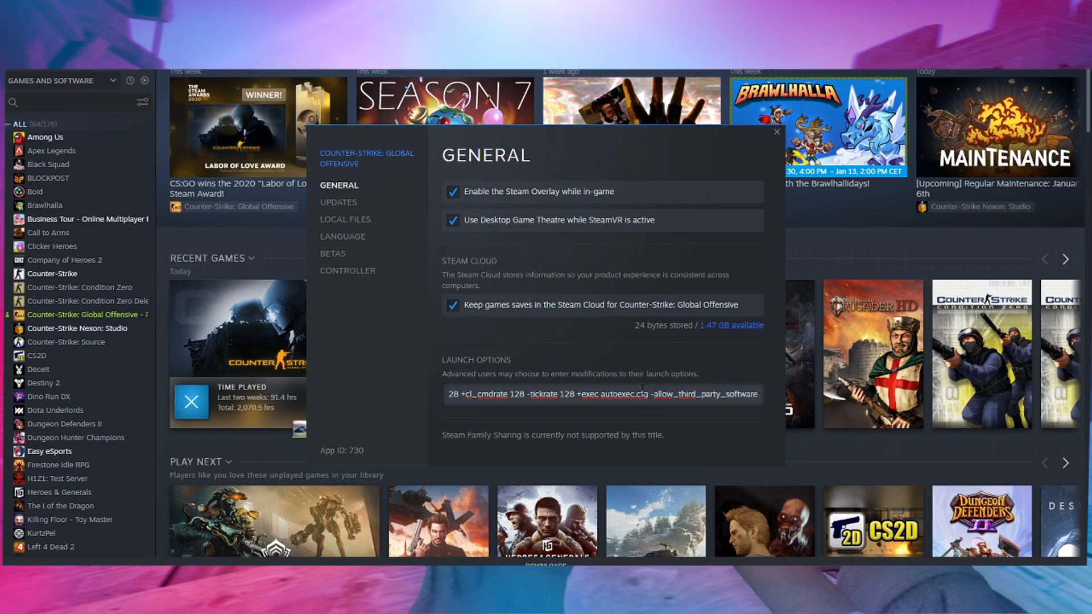
{"action": "left_click", "coordinate": [775, 132]}
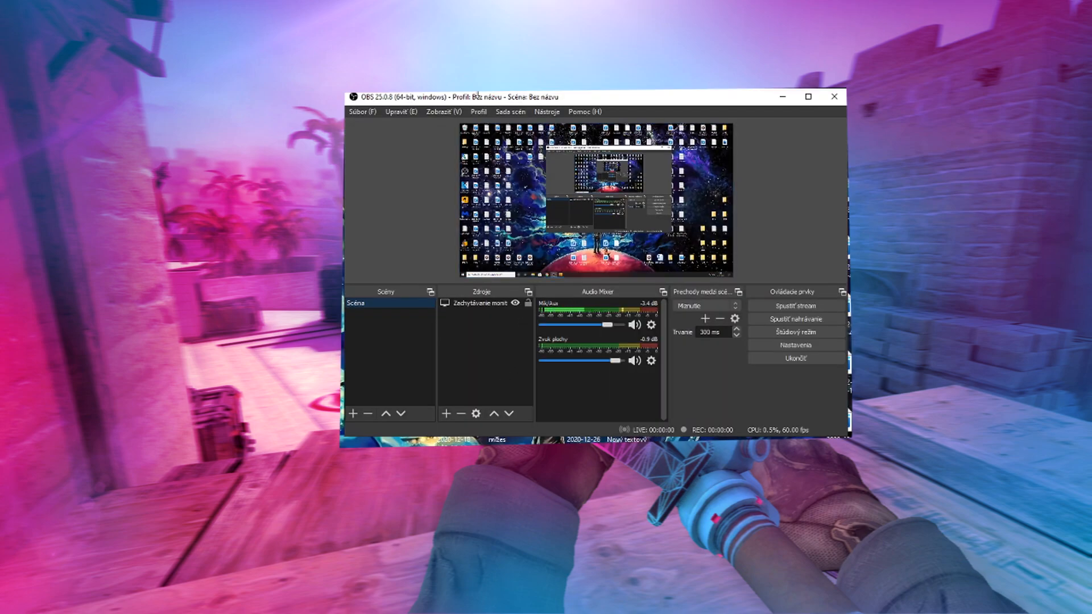
- Add a new OBS scene named 'CSGO'
{"action": "left_click_drag", "start_coordinate": [592, 97], "coordinate": [546, 123]}
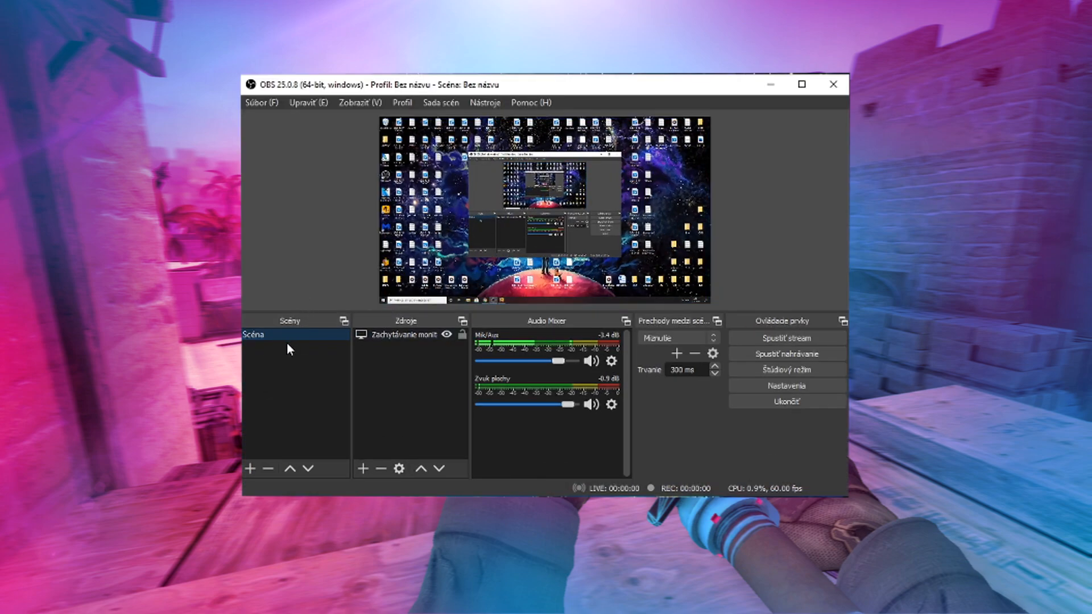
{"action": "left_click", "coordinate": [249, 469]}
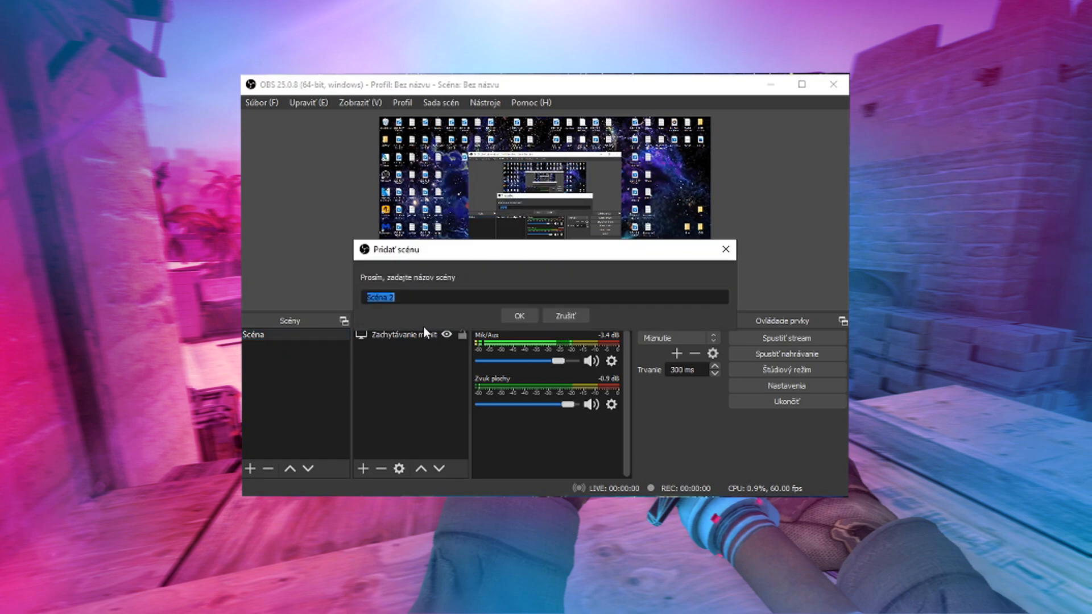
{"action": "type", "text": "cs"}
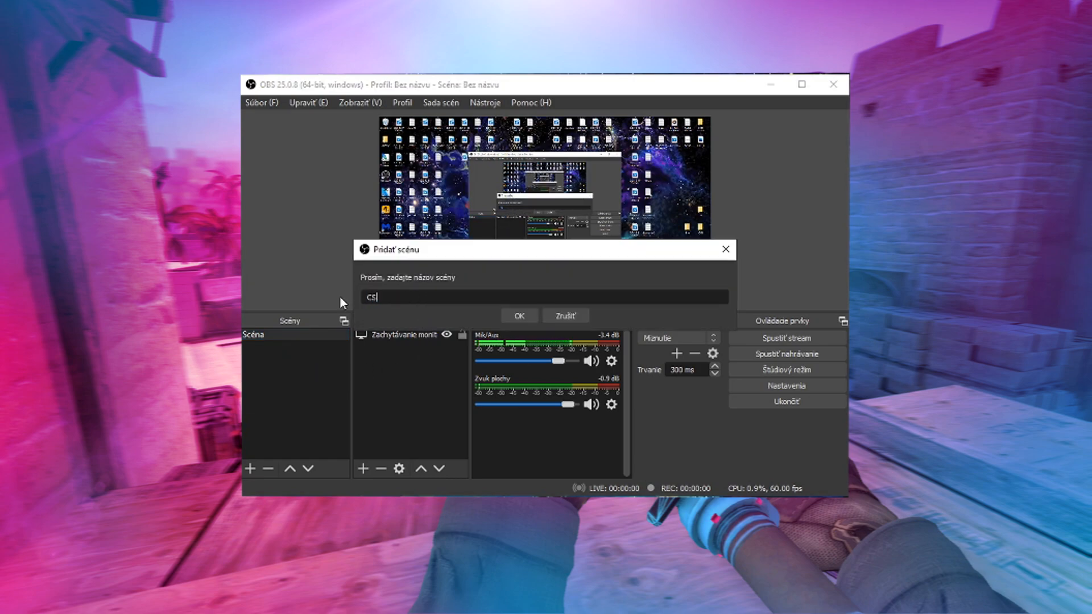
{"action": "type", "text": "GO"}
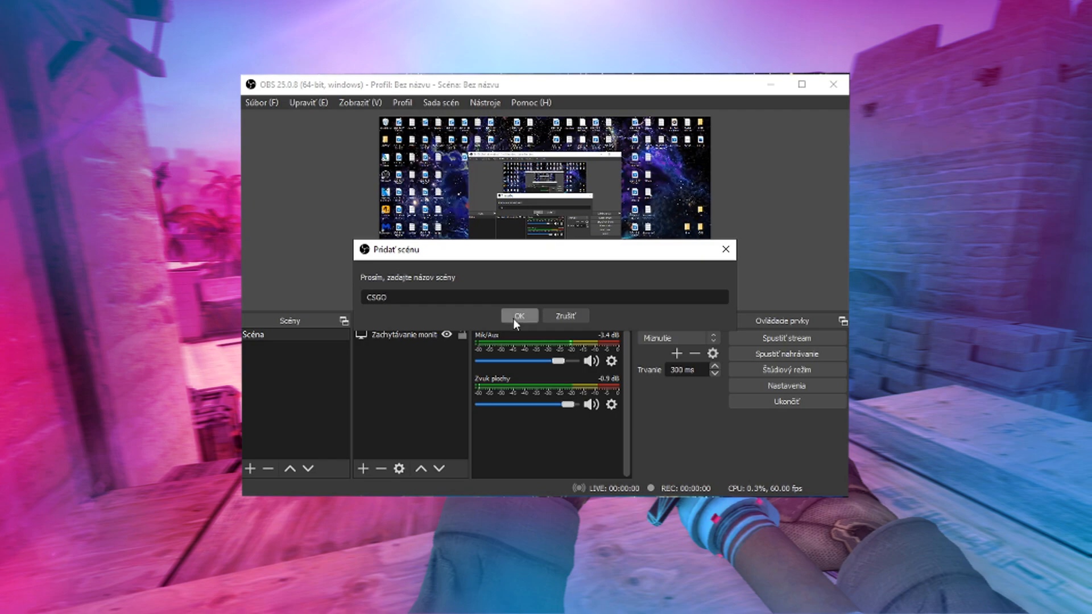
{"action": "left_click", "coordinate": [519, 316]}
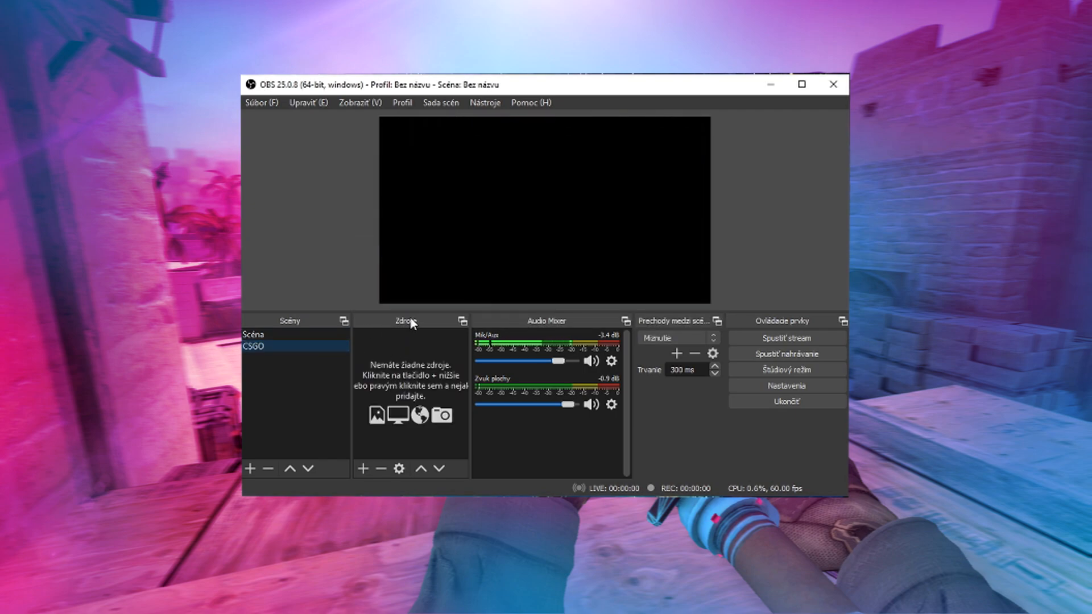
- Add a Game Capture source to CSGO, set to capture a specific window
{"action": "right_click", "coordinate": [411, 390]}
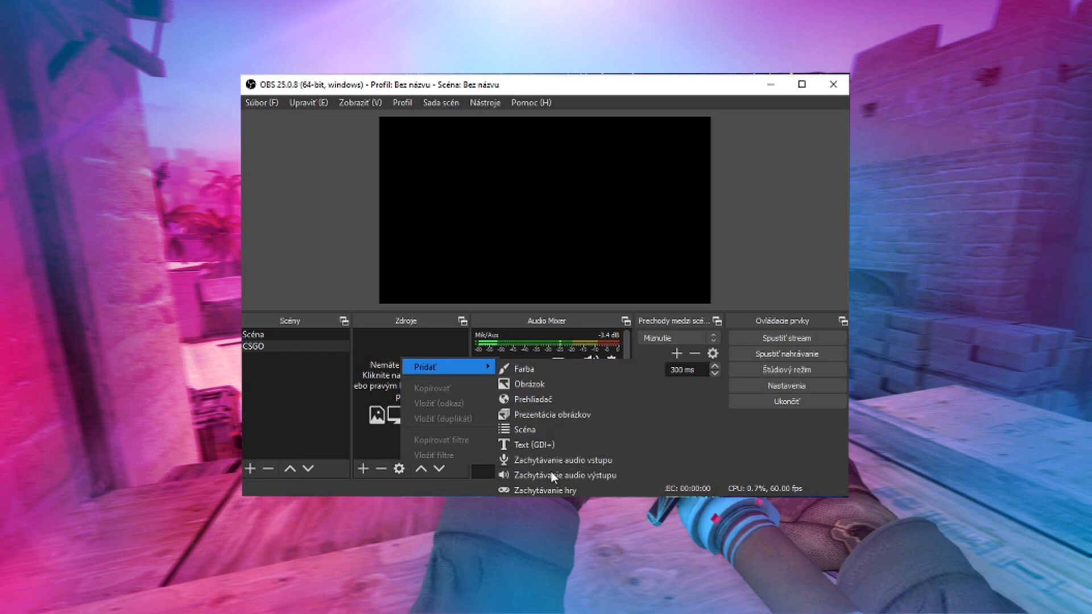
{"action": "left_click", "coordinate": [547, 490]}
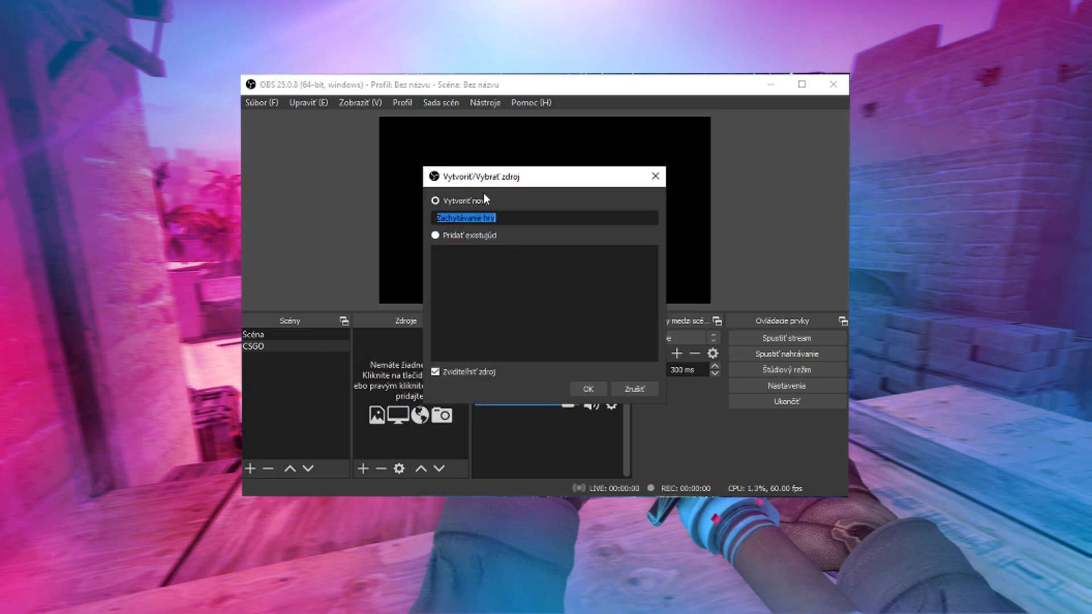
{"action": "left_click", "coordinate": [586, 389]}
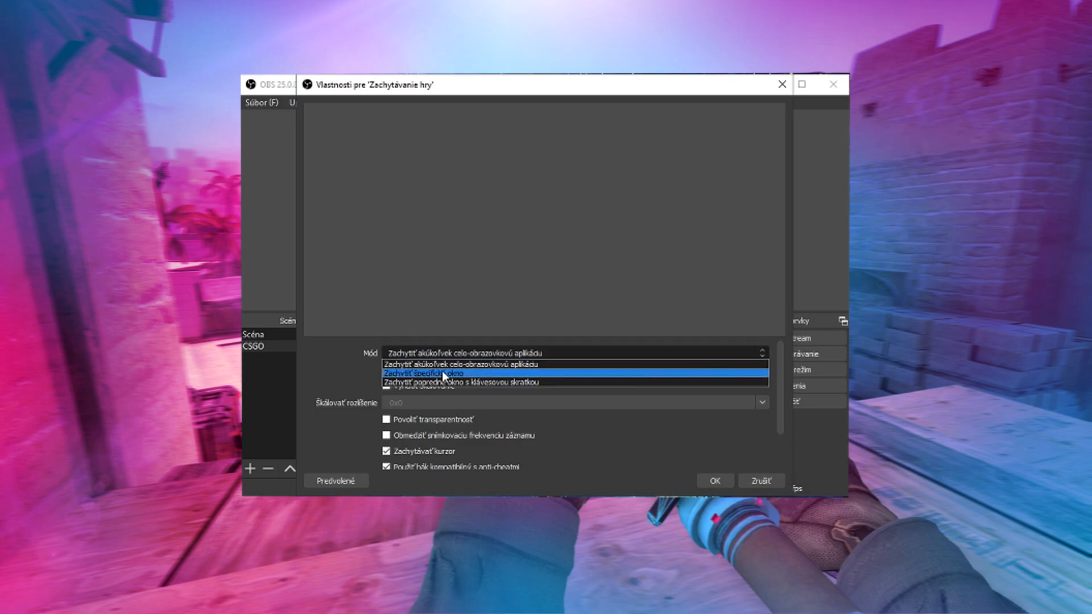
{"action": "left_click", "coordinate": [444, 373]}
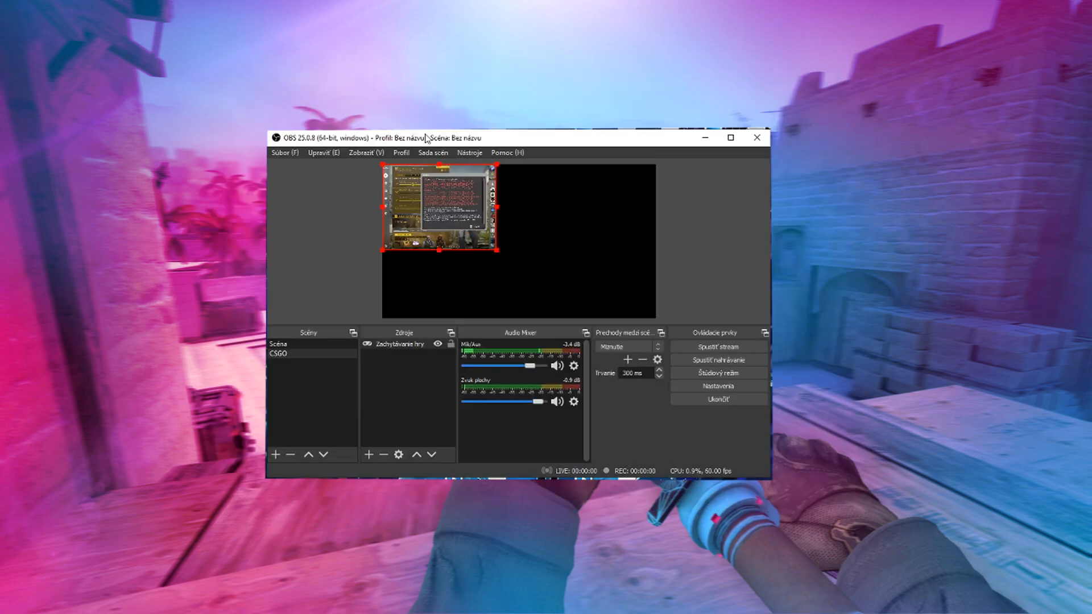
- Scale the game capture up by its corner handle to the canvas edges
{"action": "left_click_drag", "start_coordinate": [426, 137], "coordinate": [409, 106]}
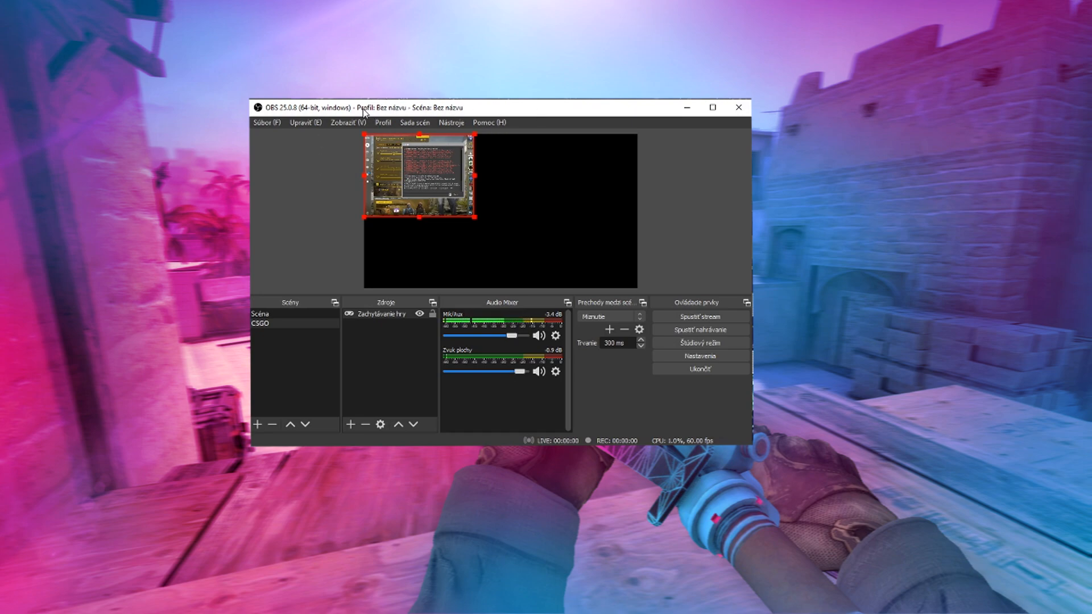
{"action": "left_click_drag", "start_coordinate": [363, 107], "coordinate": [372, 102]}
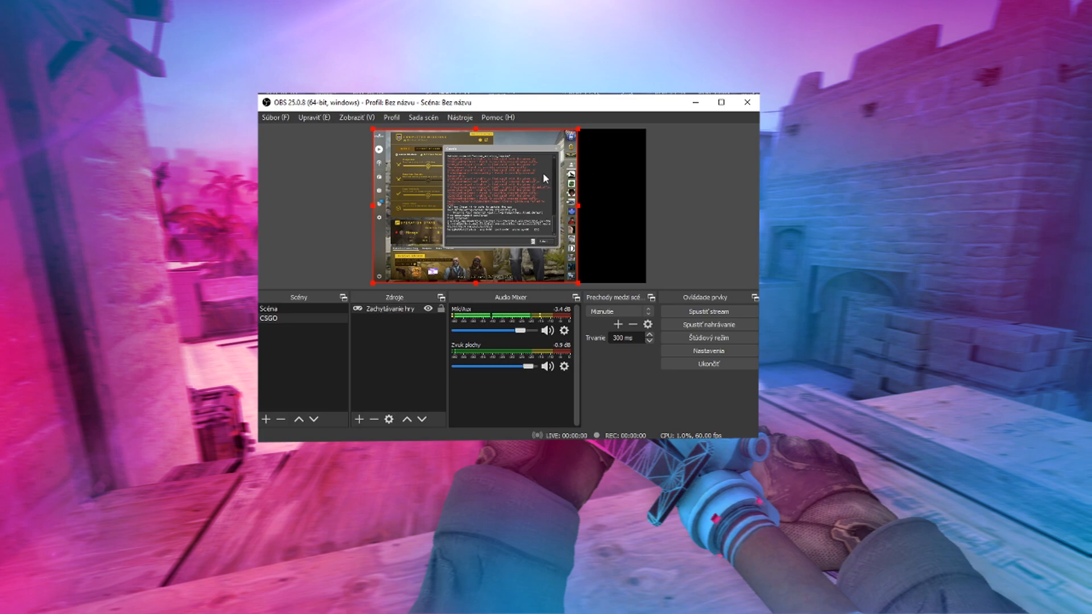
{"action": "mouse_move", "coordinate": [582, 208]}
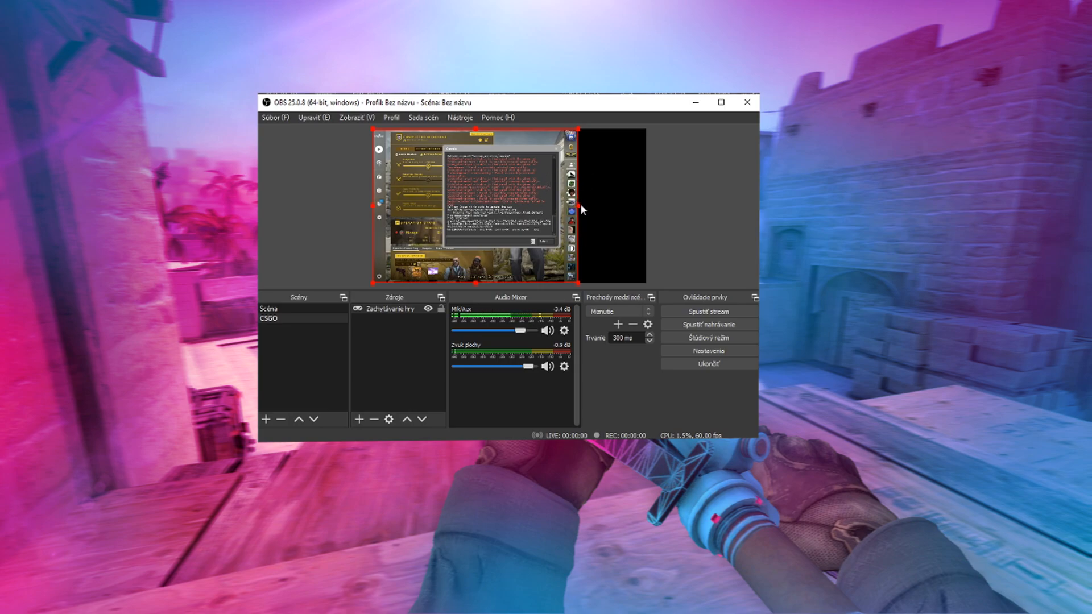